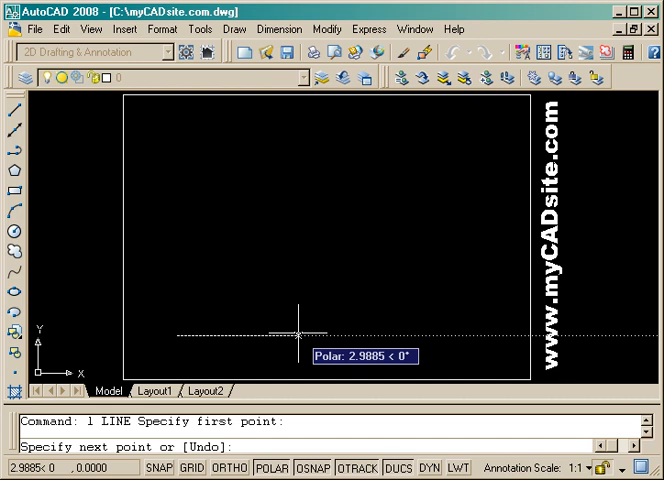
Step: Draw the two overlapping rectangles with LINE and relative coordinates @4,0 and @0,3, then start CIRCLE
type("@4,")
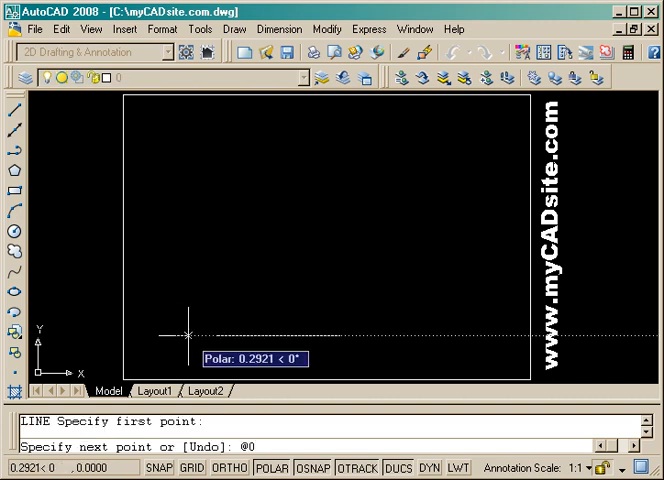
type("@0,3")
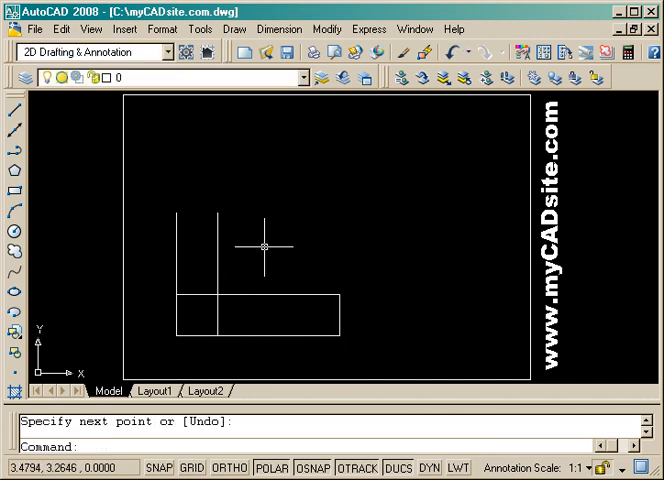
left_click(175, 218)
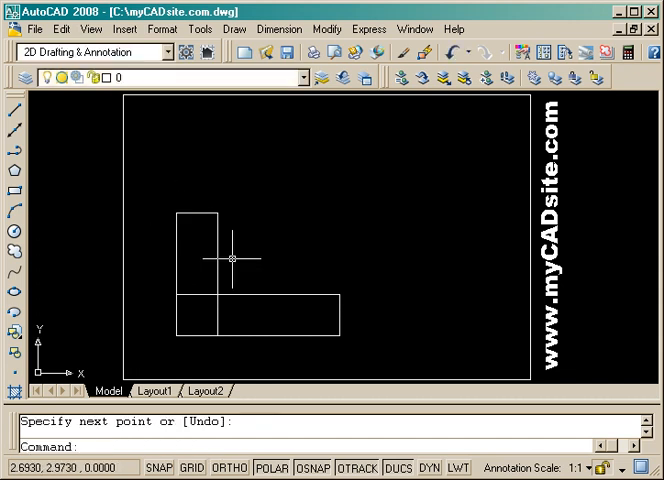
type("c")
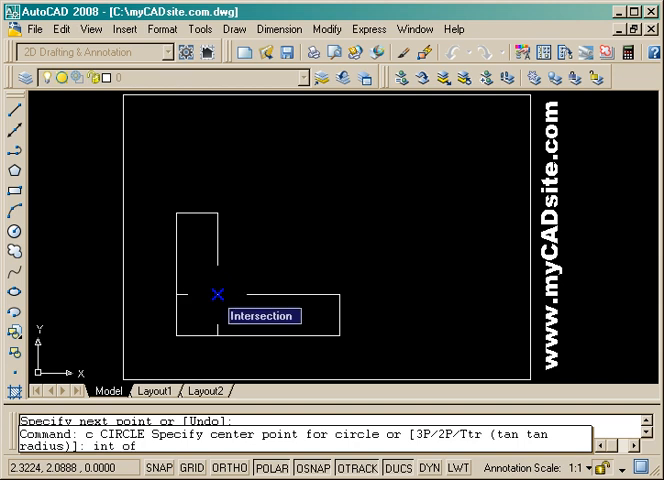
Step: Centre a radius 0.5 circle on the intersection of the rectangles' inner lines
left_click(213, 295)
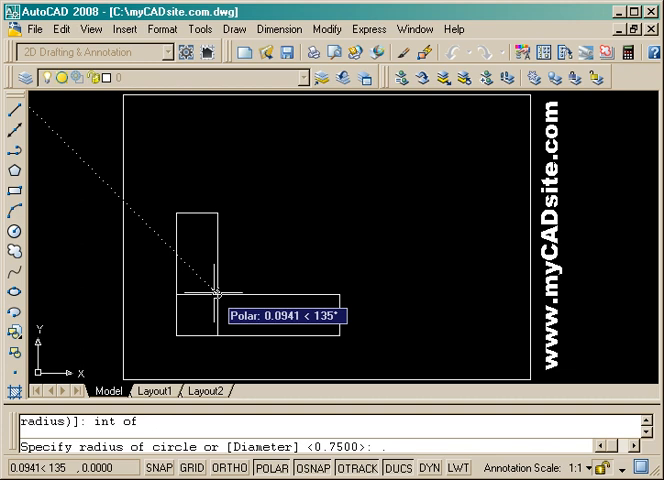
type(".5")
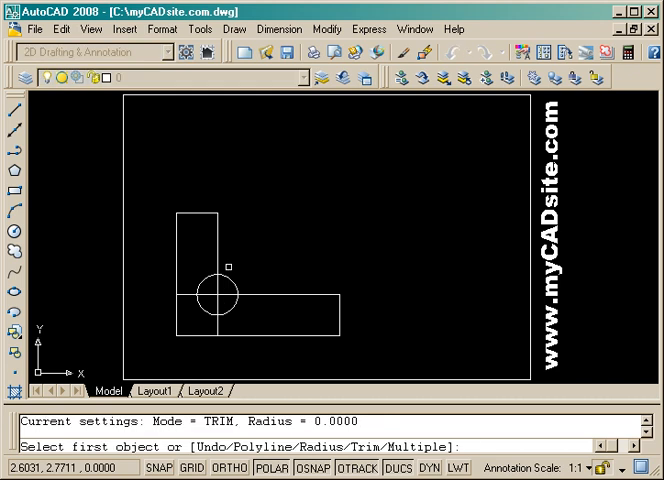
Step: Fillet the outer corners with a set radius and trim the overlapping inner lines, leaving the semicircular notch
type("r")
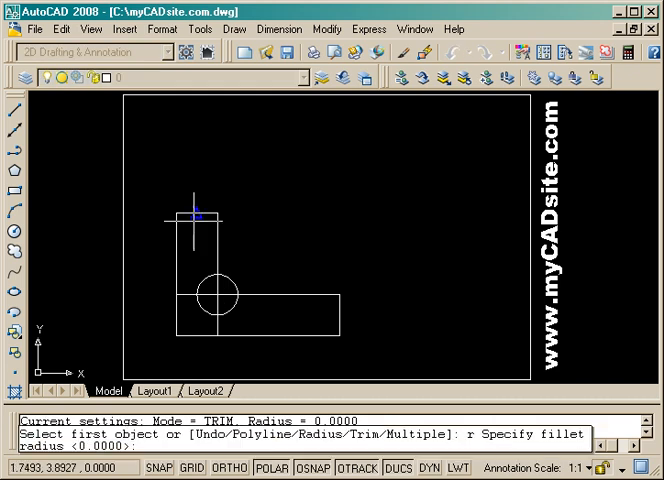
left_click(178, 240)
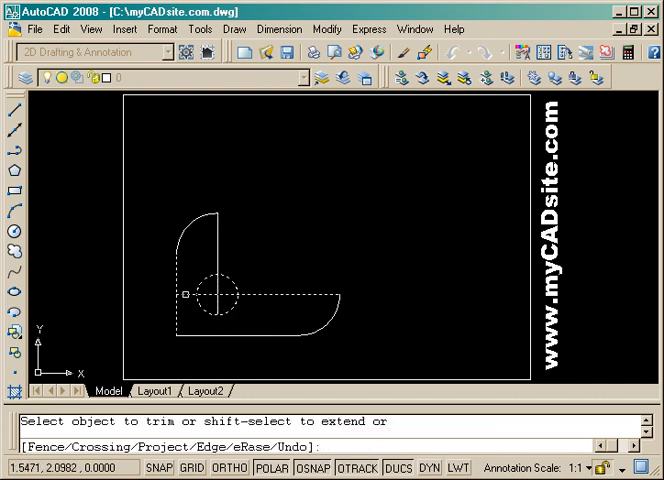
left_click(223, 297)
type("e")
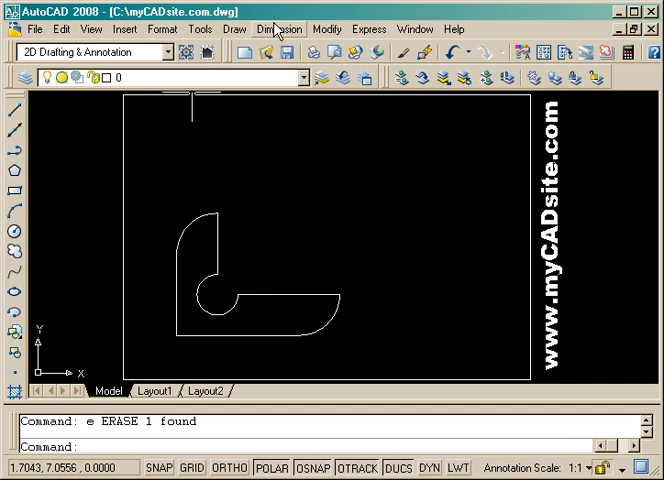
Step: Add linear dimensions 3.00, 4.00, 1.50, 2.50 and radius callouts R1.00, R0.50, R1.00 from the Dimension menu
left_click(280, 29)
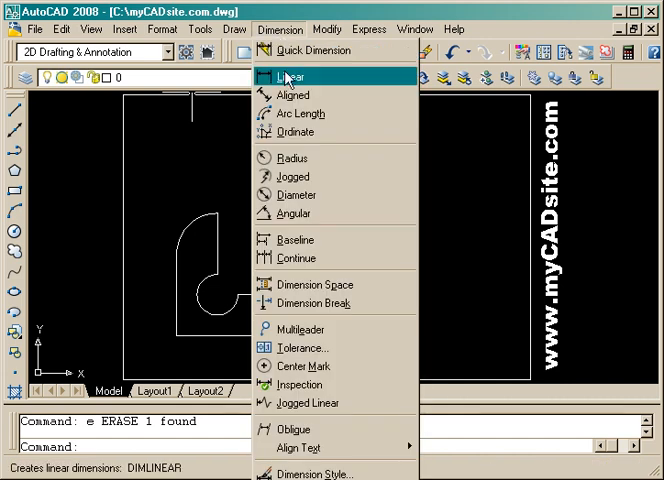
left_click(291, 75)
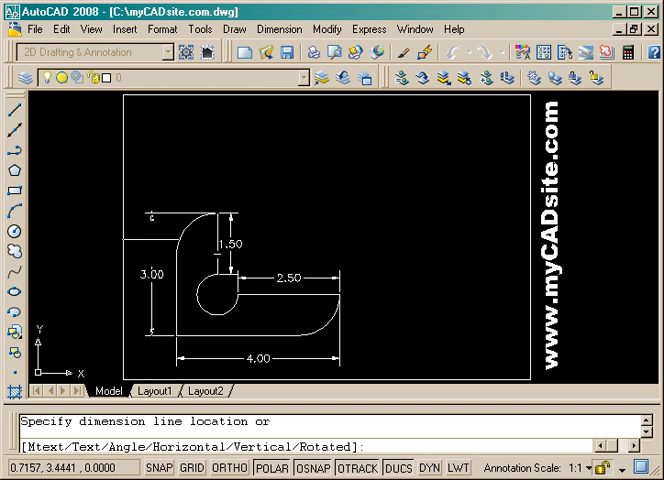
left_click(278, 29)
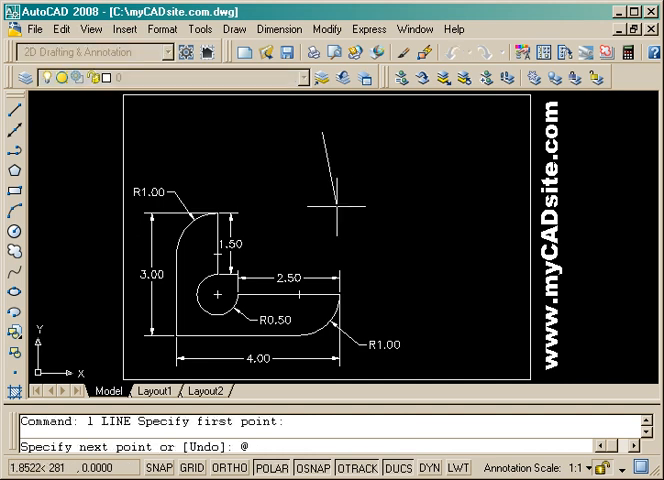
Step: Draw the second block's edges with LINE using @0,-2, @4,0 and @0,1 relative moves
type("@0,-2")
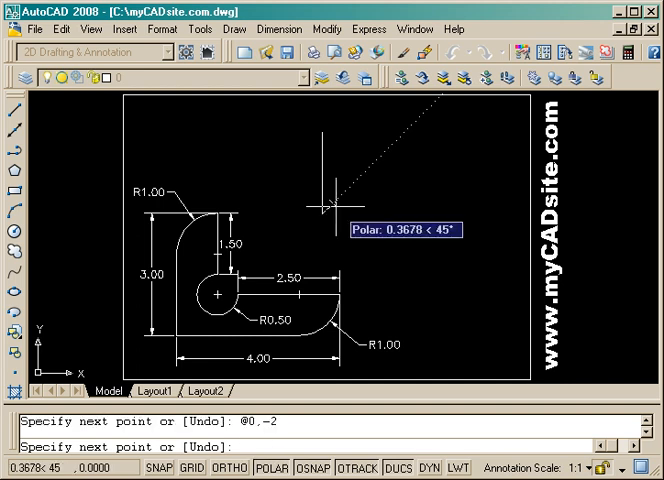
type("@4,0")
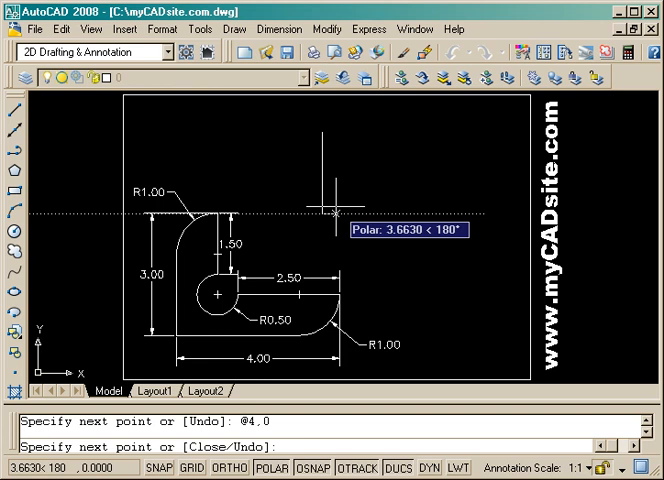
type("@")
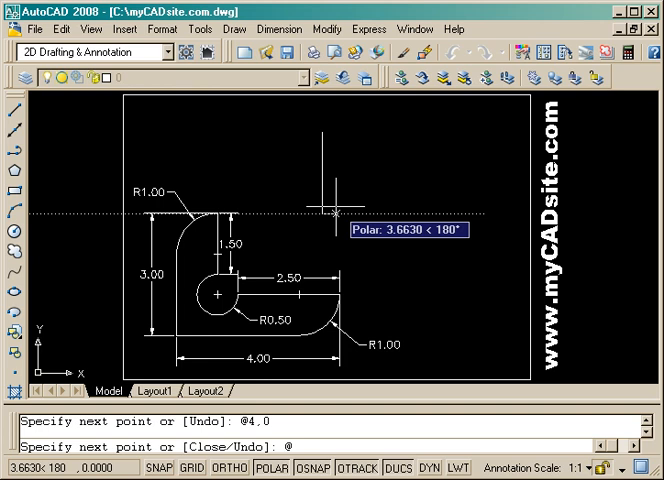
type("@0,1")
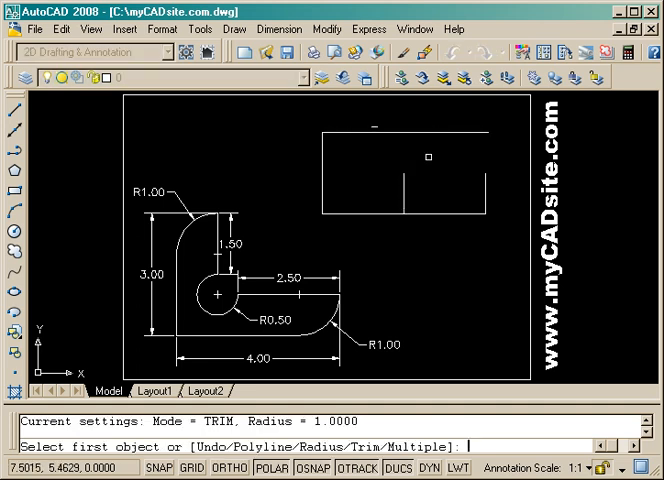
Step: Join the block's corners with a radius-0 fillet, leaving the sloped top-right edge, then start CIRCLE
type("0000>: 0")
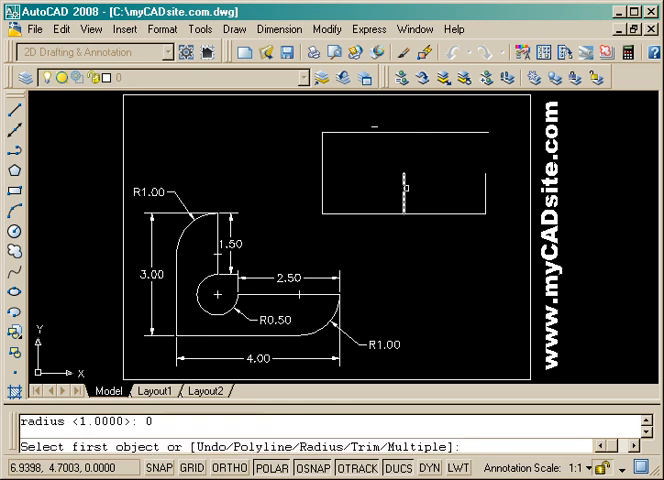
left_click(418, 188)
type("e")
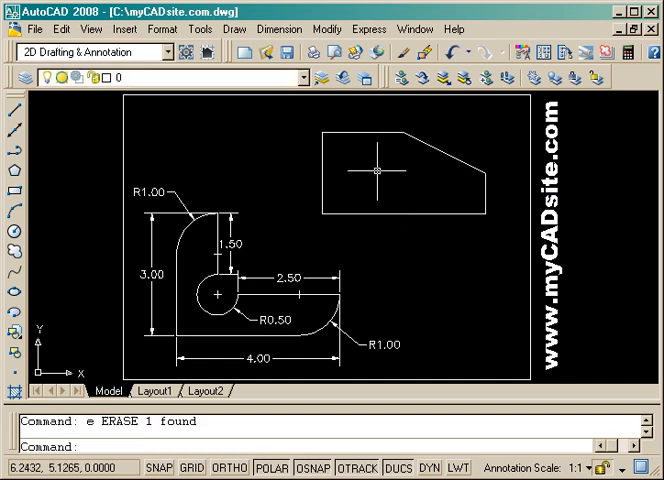
type("c")
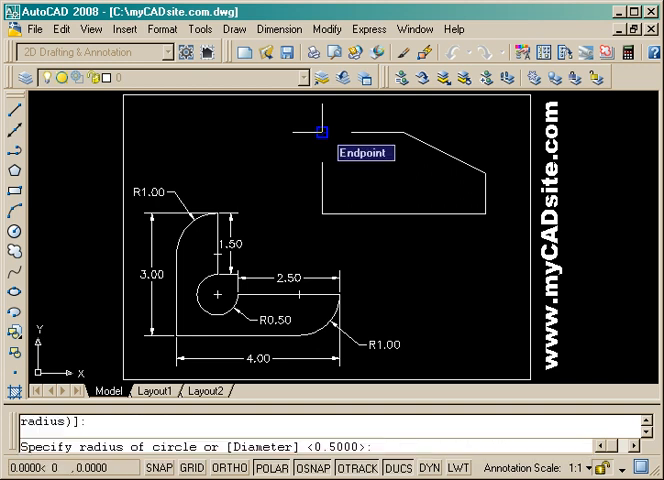
Step: Cut a radius-1 arc notch at the top-left corner and start a linear dimension for the 4.00 width
type("1")
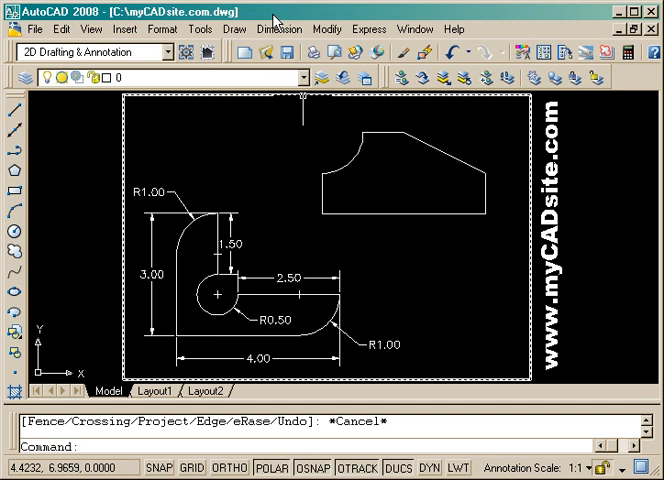
left_click(282, 29)
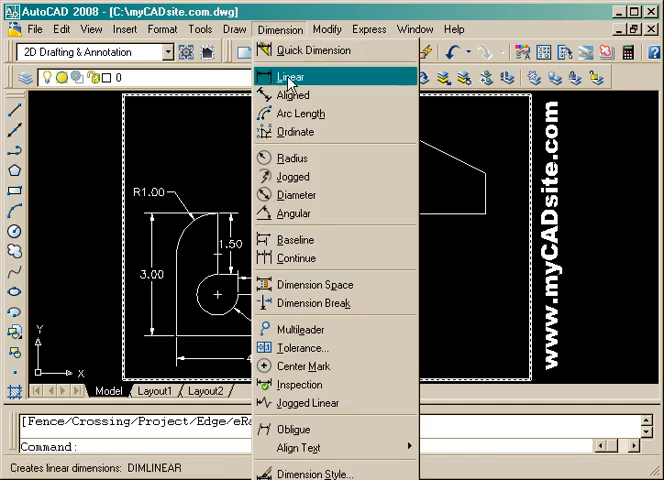
left_click(290, 75)
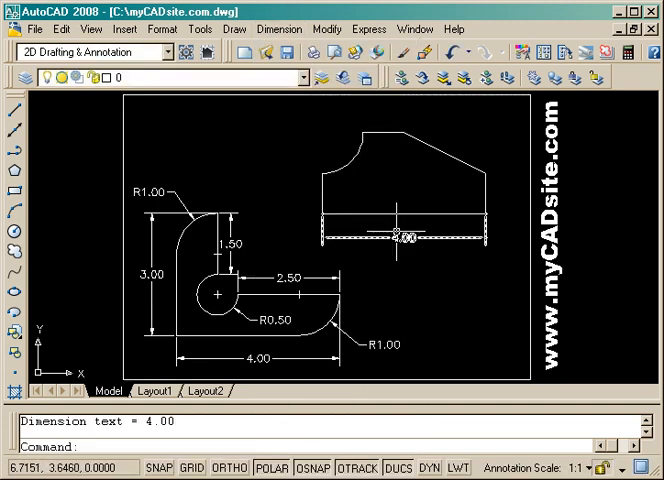